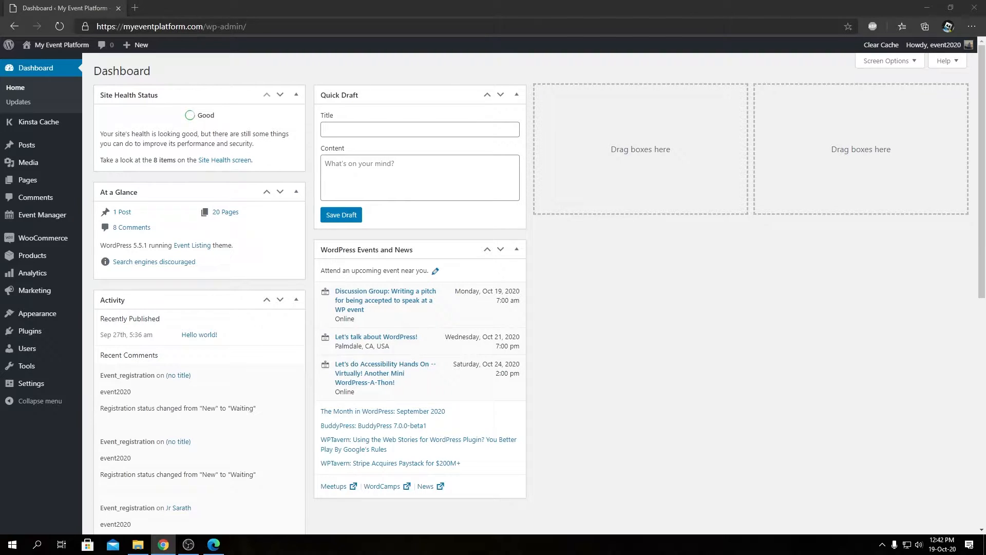
Step: Visit wp-eventmanager.com in a new tab and reach Knowledge Base from the footer
{"action": "left_click", "coordinate": [257, 7]}
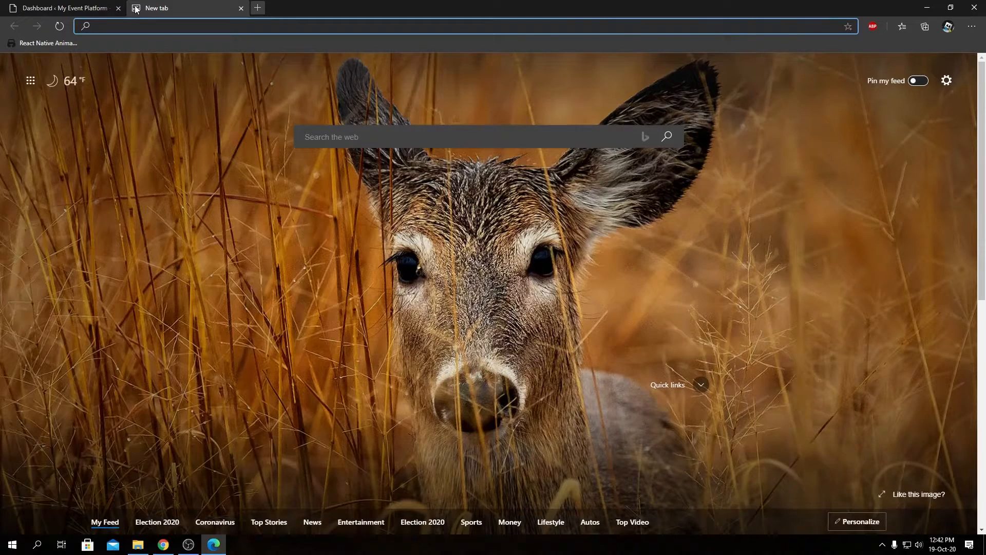
{"action": "type", "text": "https://wp-eventmanager.com"}
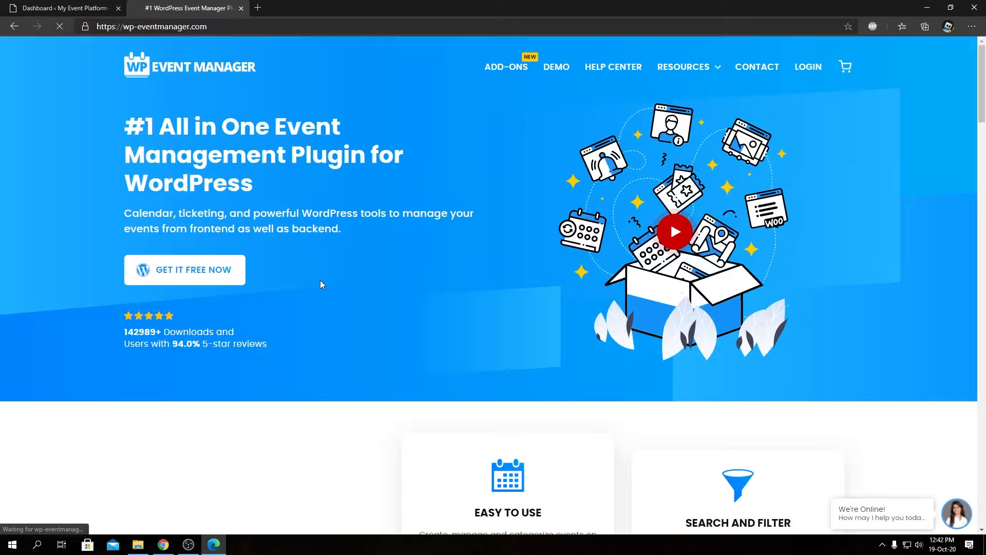
{"action": "scroll", "scroll_direction": "down", "scroll_amount": 3}
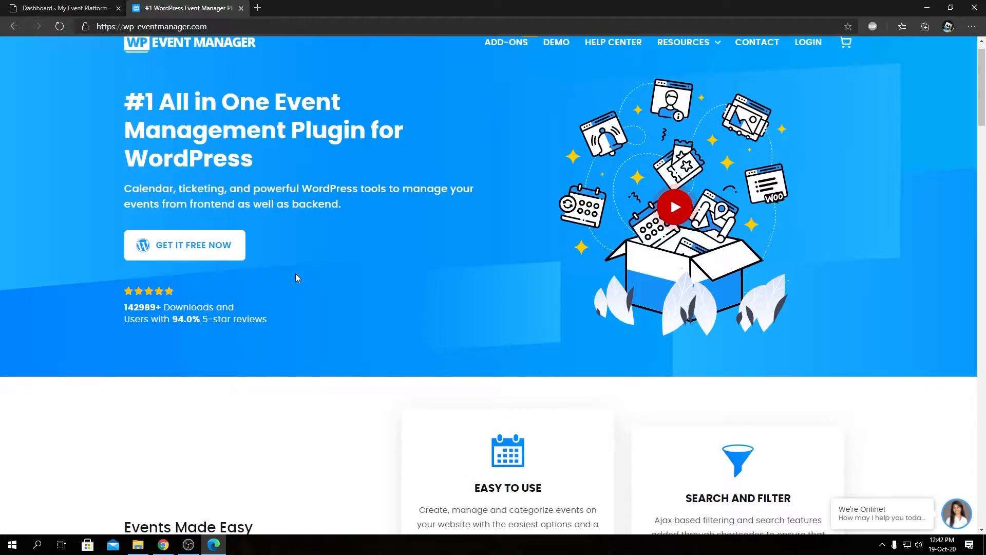
{"action": "scroll", "scroll_direction": "down", "scroll_amount": 3}
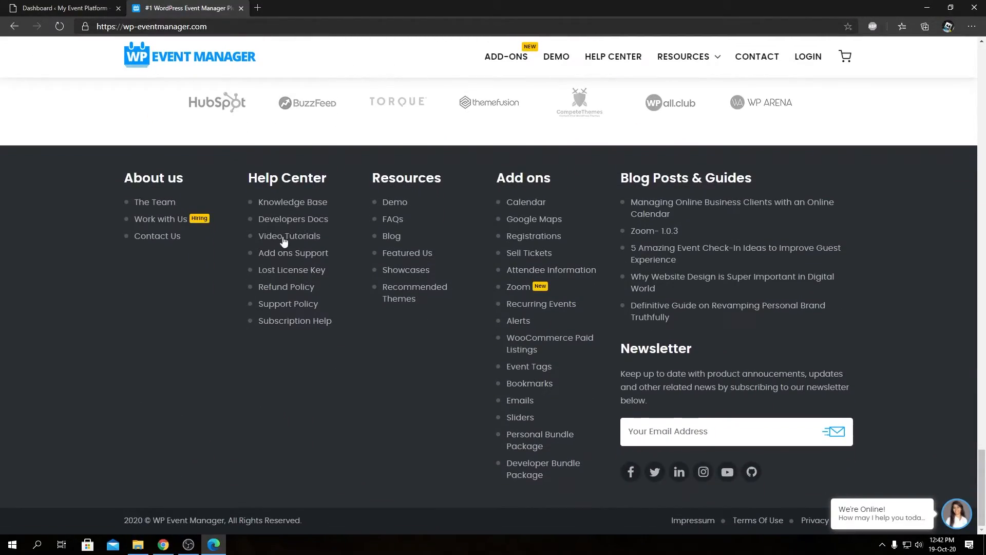
{"action": "left_click", "coordinate": [293, 202]}
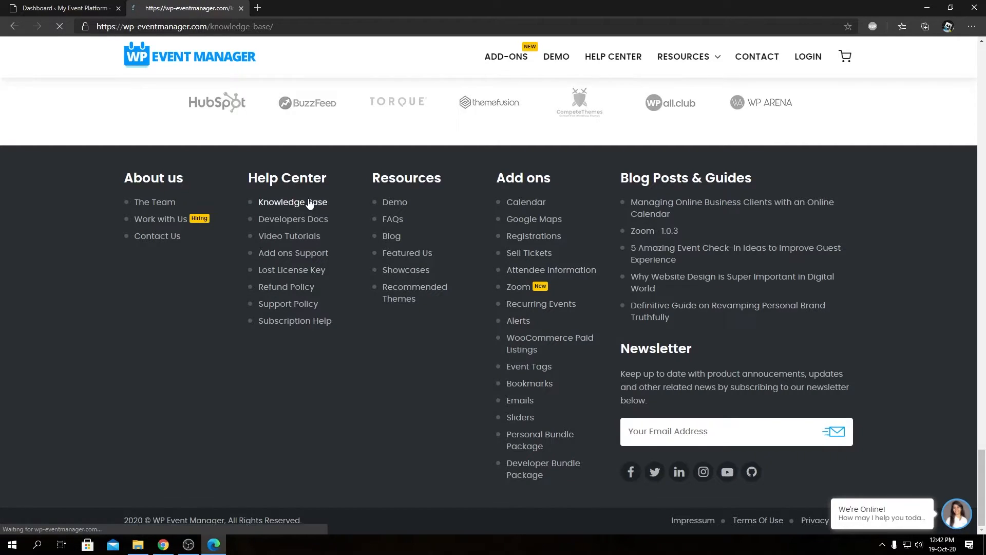
Step: Reach the Event Tags article's 'How To Create a Static Page & Enable/Disable Filter By Tags?' section
{"action": "left_click", "coordinate": [293, 202]}
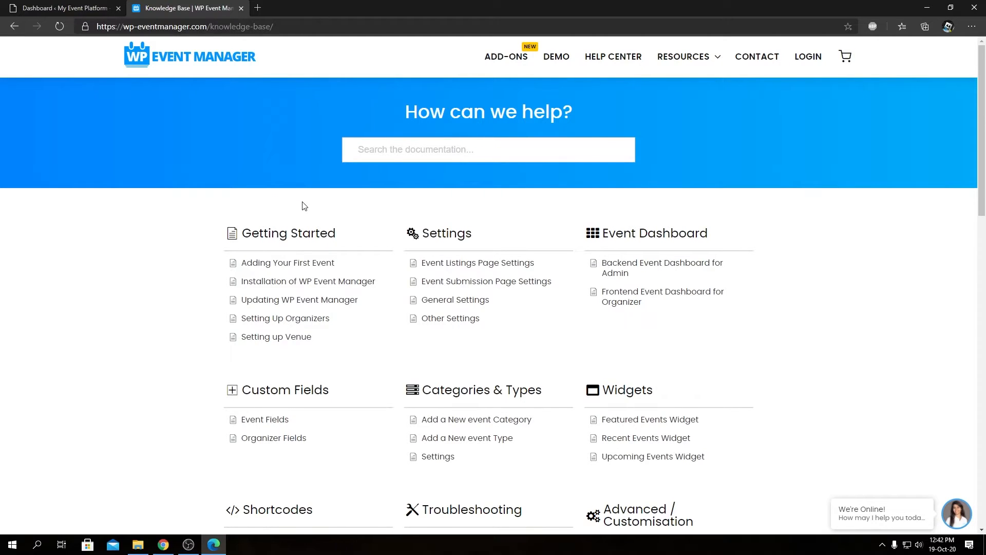
{"action": "scroll", "scroll_direction": "down", "scroll_amount": 3}
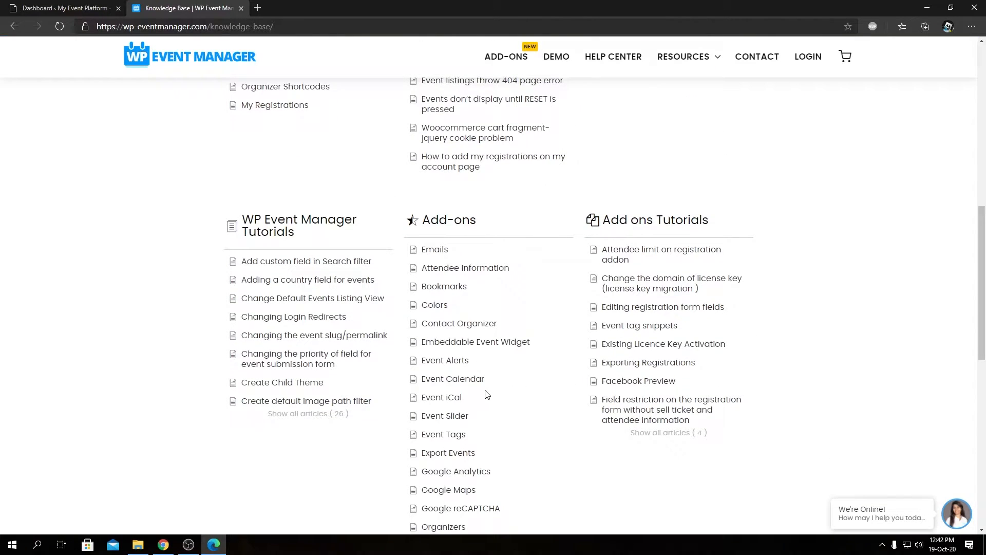
{"action": "scroll", "scroll_direction": "down", "scroll_amount": 3}
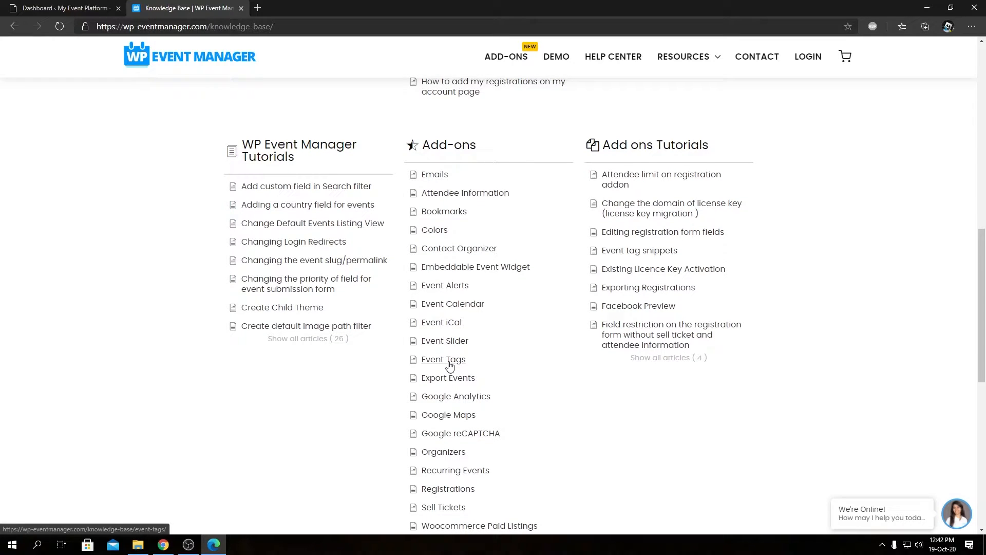
{"action": "left_click", "coordinate": [443, 359]}
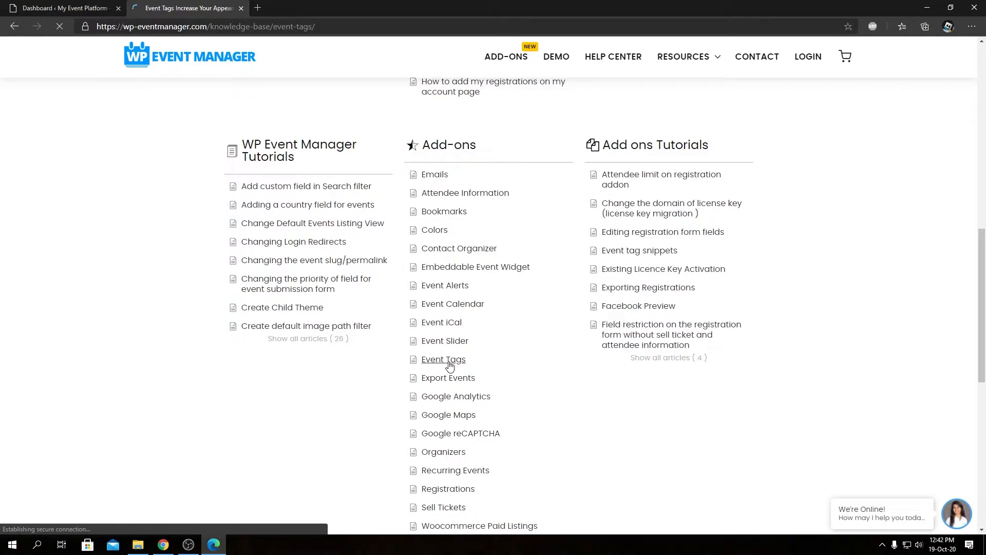
{"action": "left_click", "coordinate": [444, 360]}
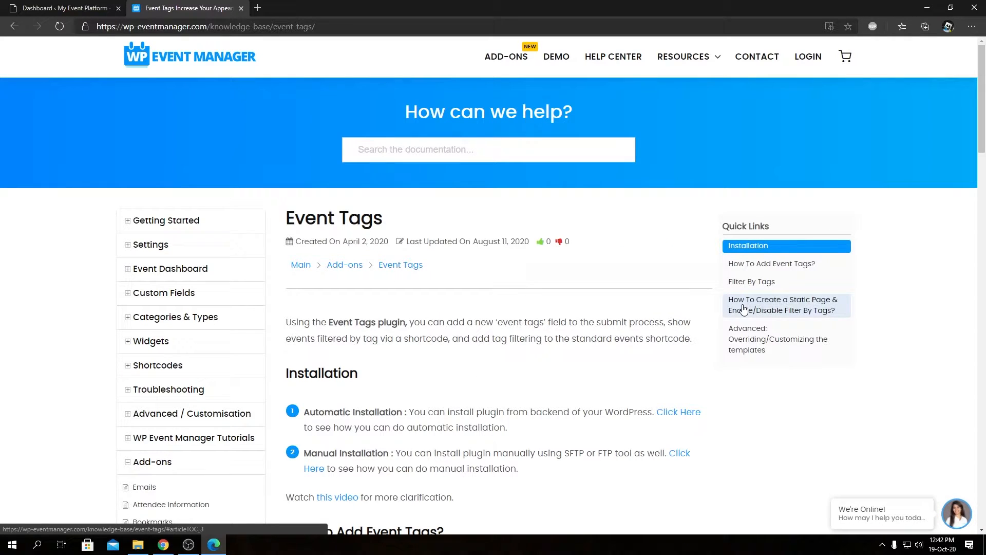
{"action": "left_click", "coordinate": [783, 304]}
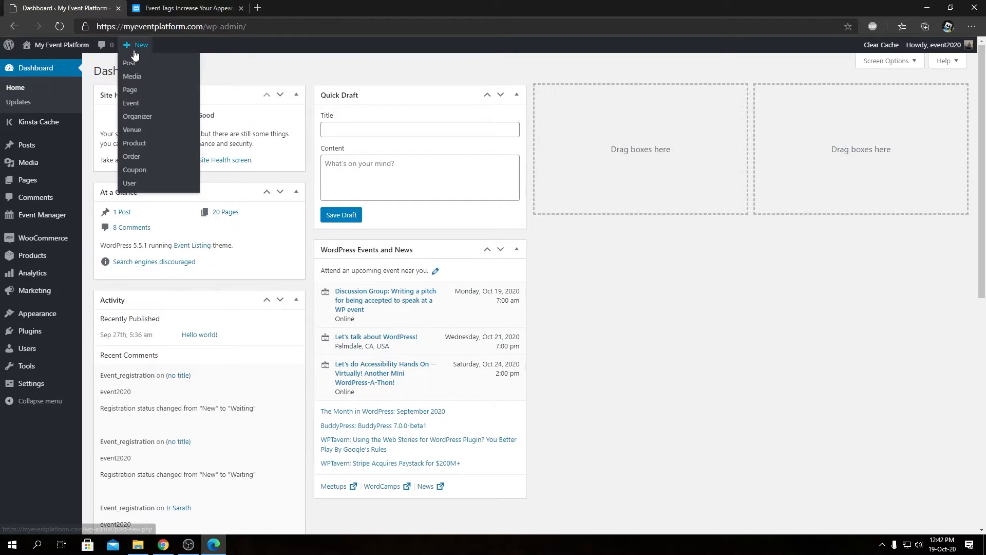
Step: Create a new page via + New > Page and switch it to the Code editor
{"action": "left_click", "coordinate": [130, 90]}
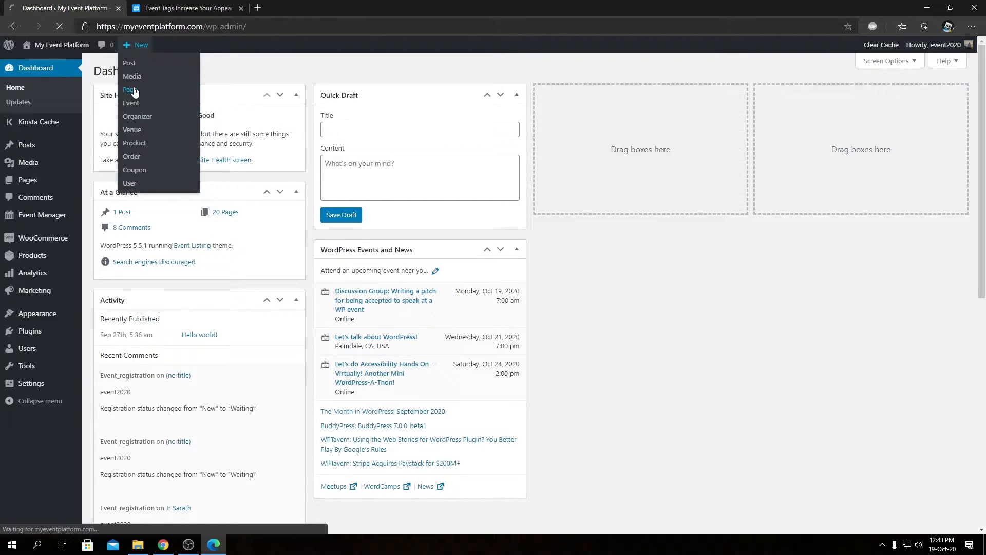
{"action": "left_click", "coordinate": [130, 90]}
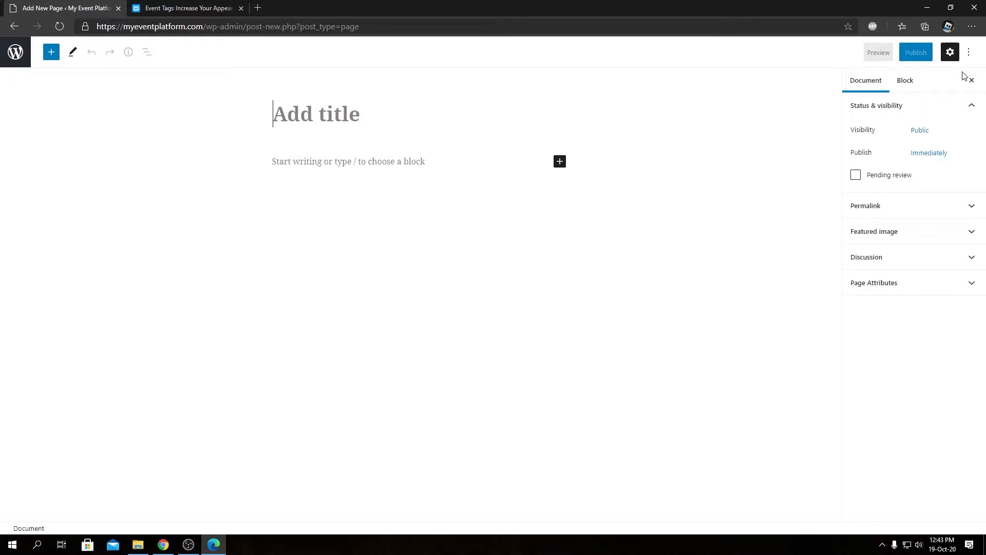
{"action": "mouse_move", "coordinate": [969, 52]}
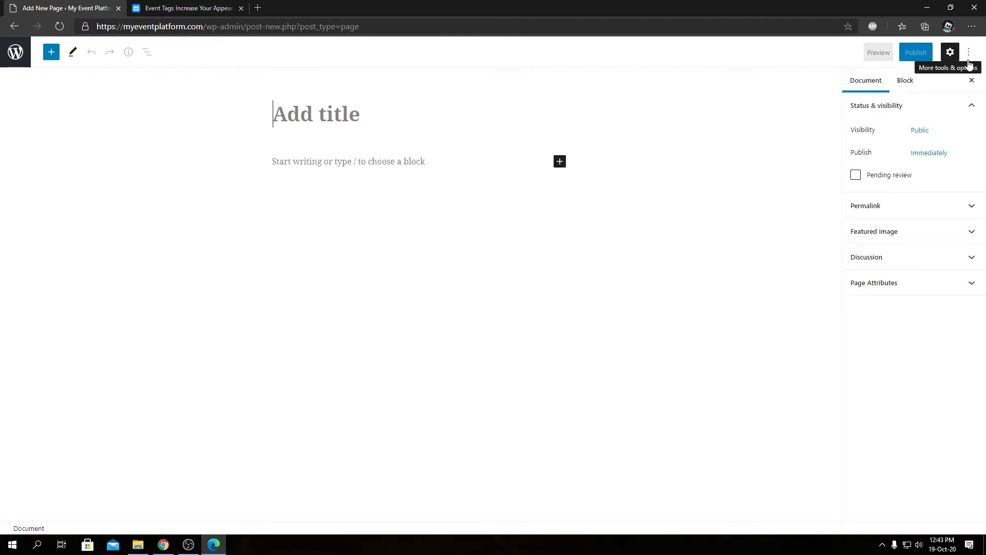
{"action": "left_click", "coordinate": [968, 52]}
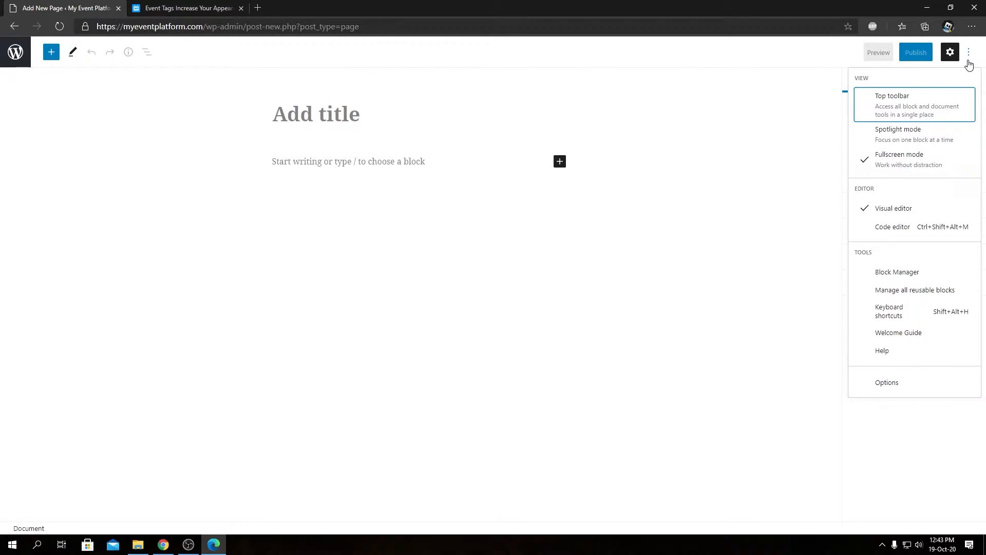
{"action": "left_click", "coordinate": [891, 226]}
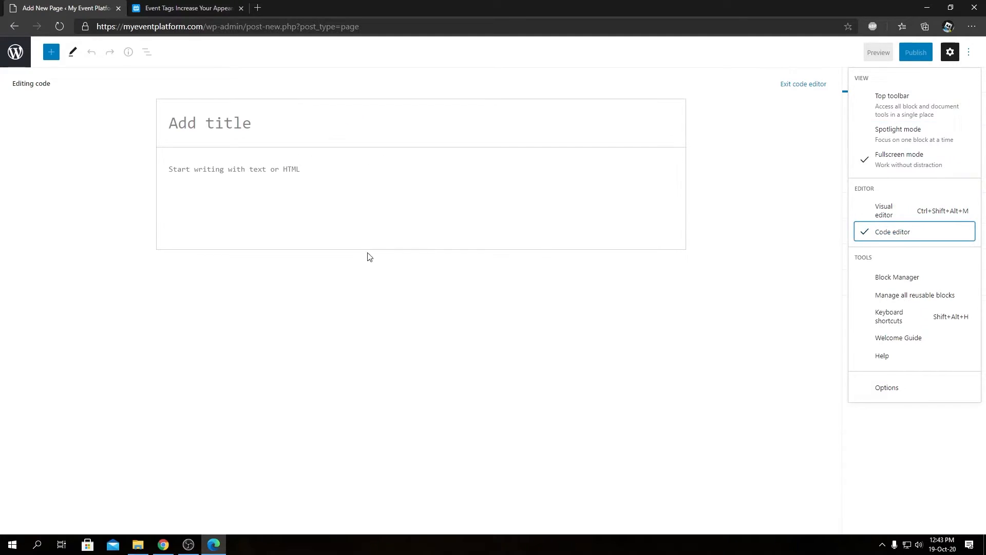
{"action": "left_click", "coordinate": [949, 53]}
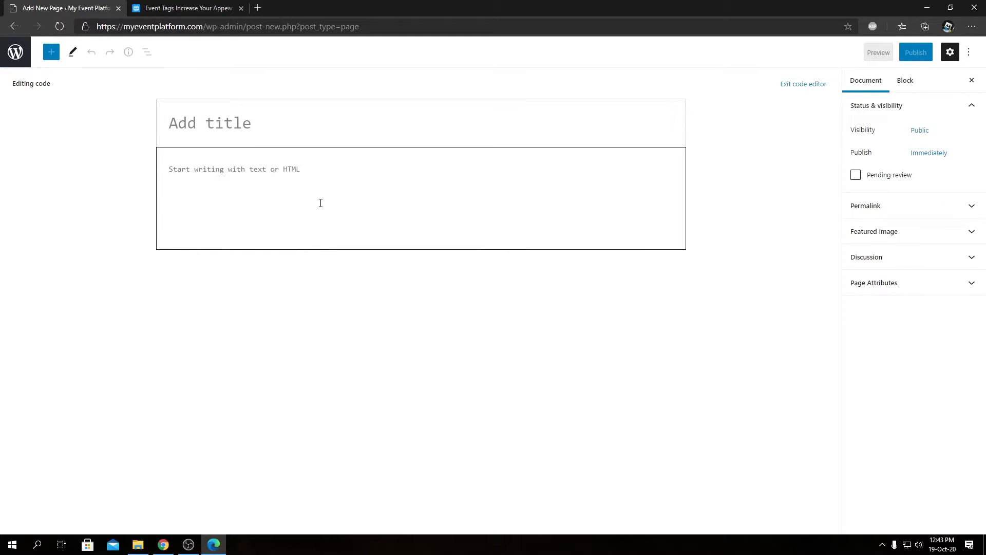
Step: Title the page 'Events With Sortcode' with [events show_tags=false] as its content
{"action": "type", "text": "[events show_tags=false]"}
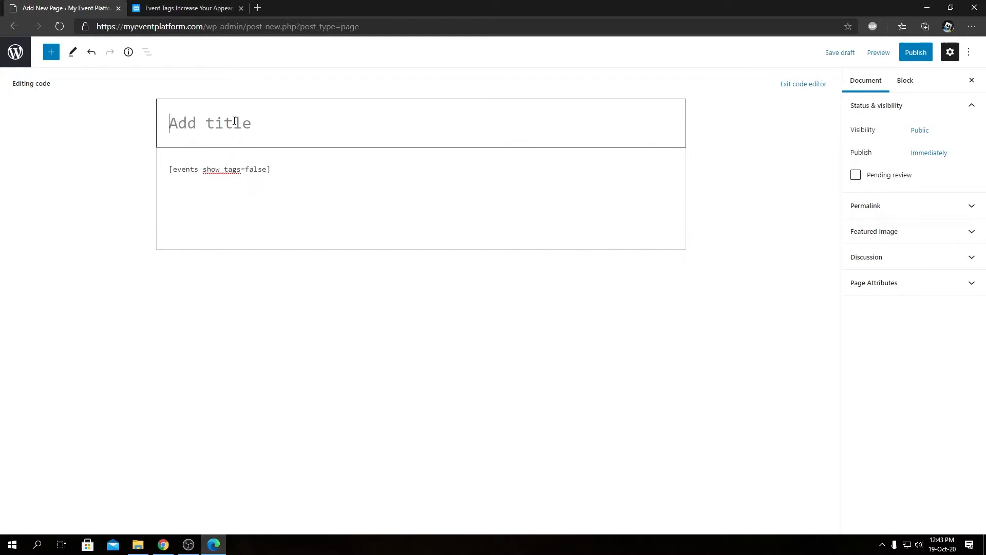
{"action": "type", "text": "E"}
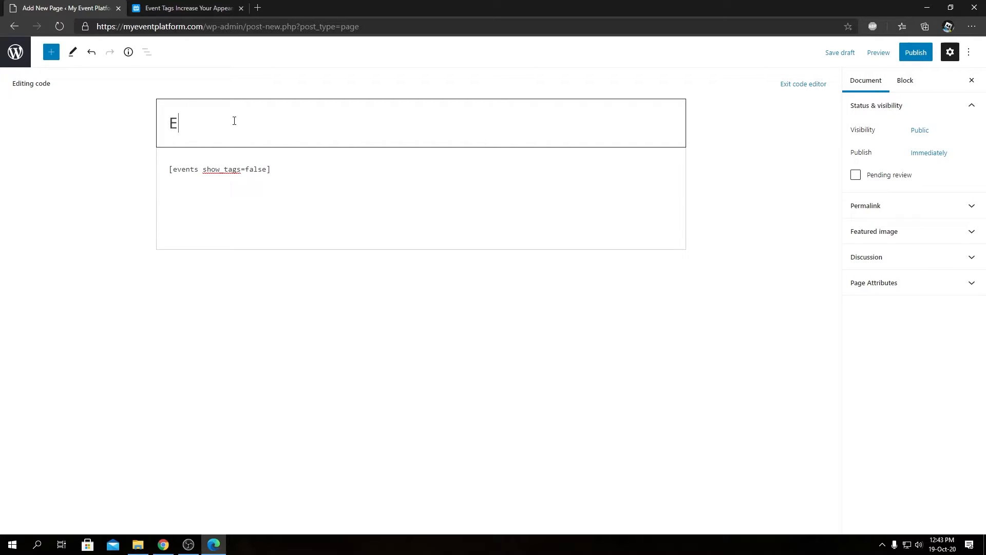
{"action": "type", "text": "vents"}
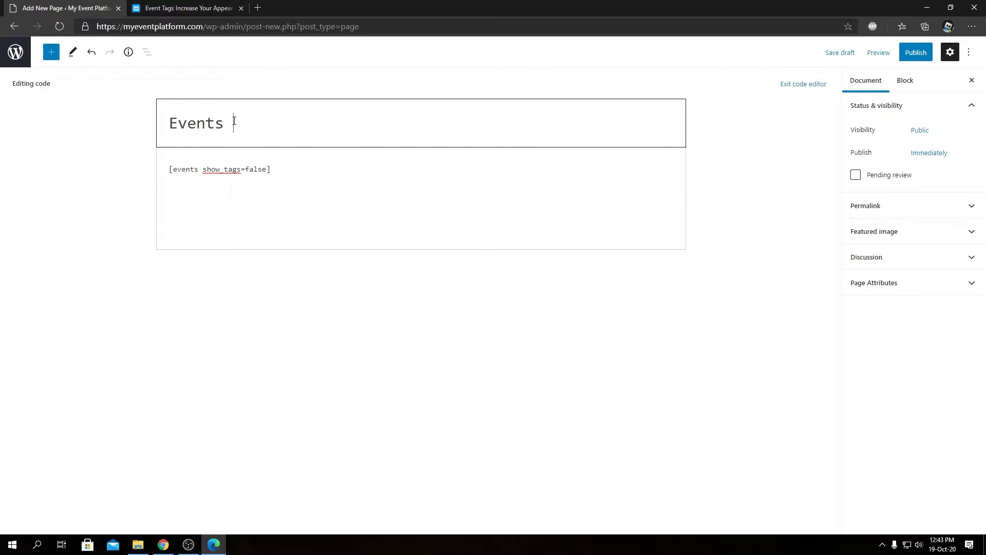
{"action": "type", "text": "With Sort"}
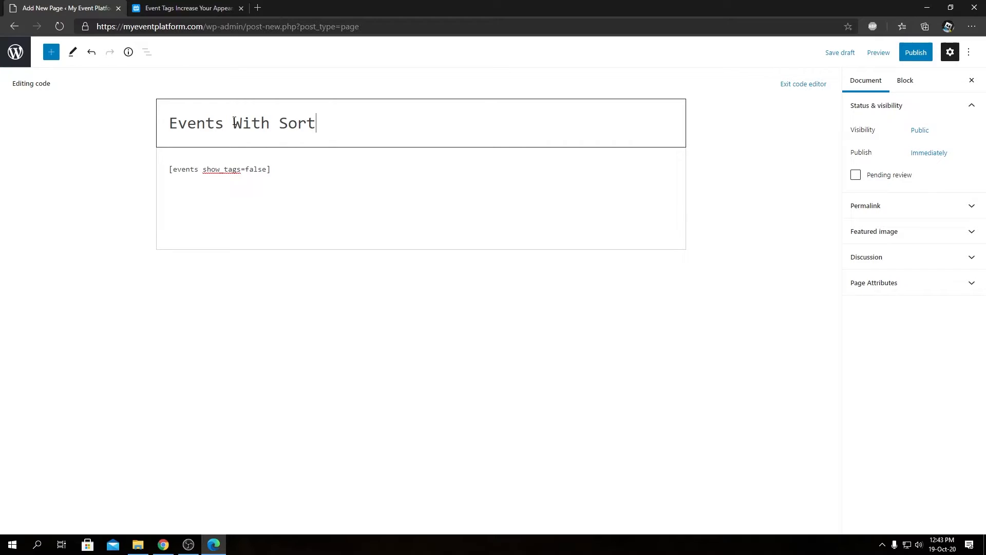
{"action": "type", "text": "code"}
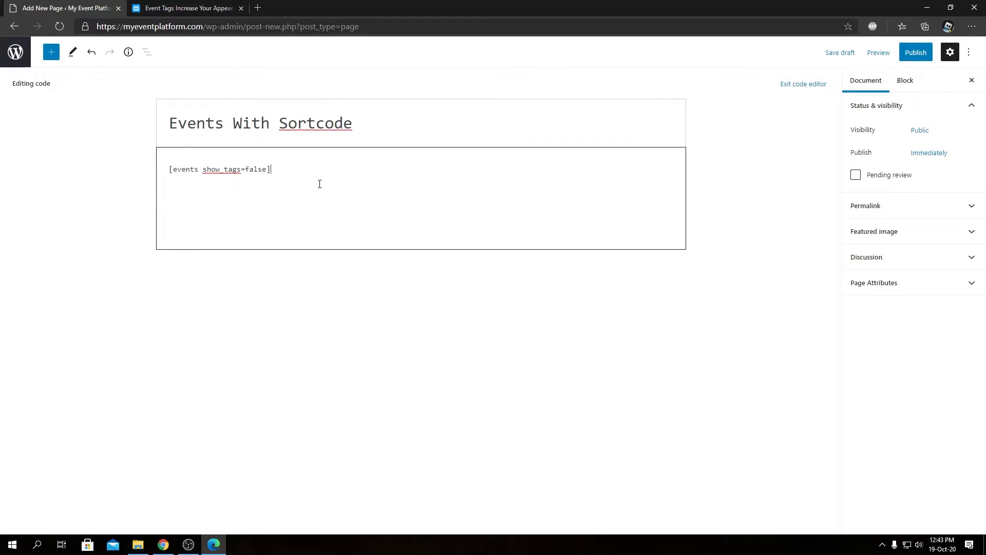
{"action": "mouse_move", "coordinate": [220, 188]}
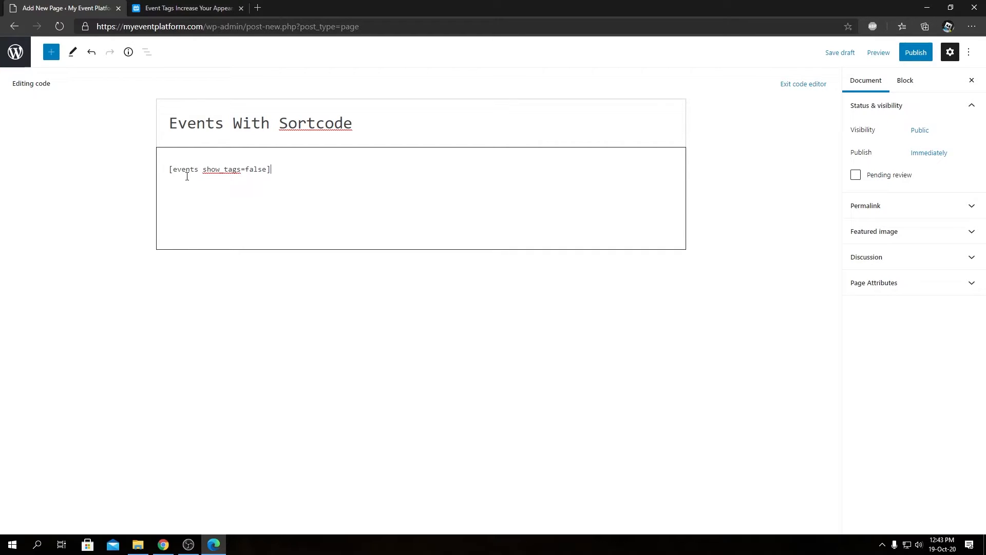
{"action": "double_click", "coordinate": [186, 169]}
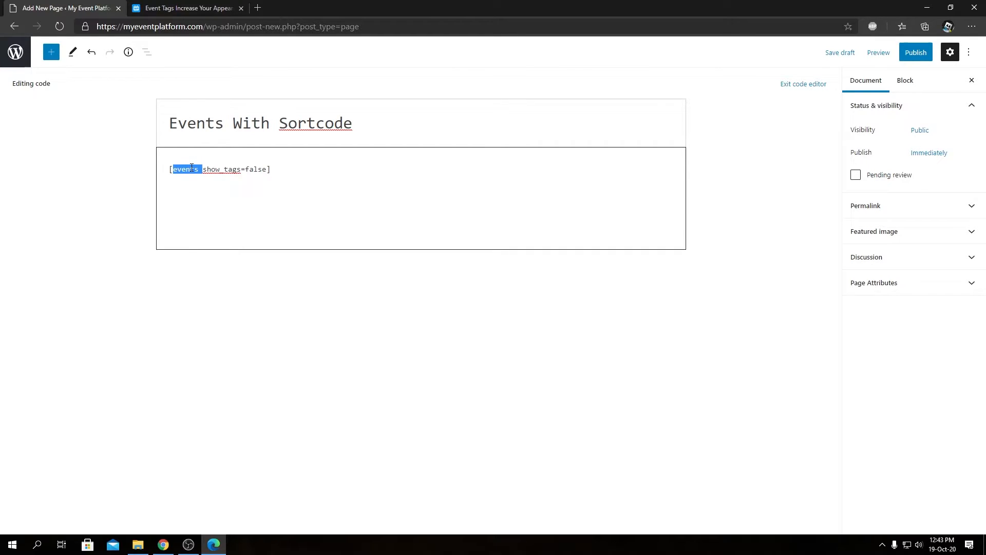
{"action": "double_click", "coordinate": [221, 170]}
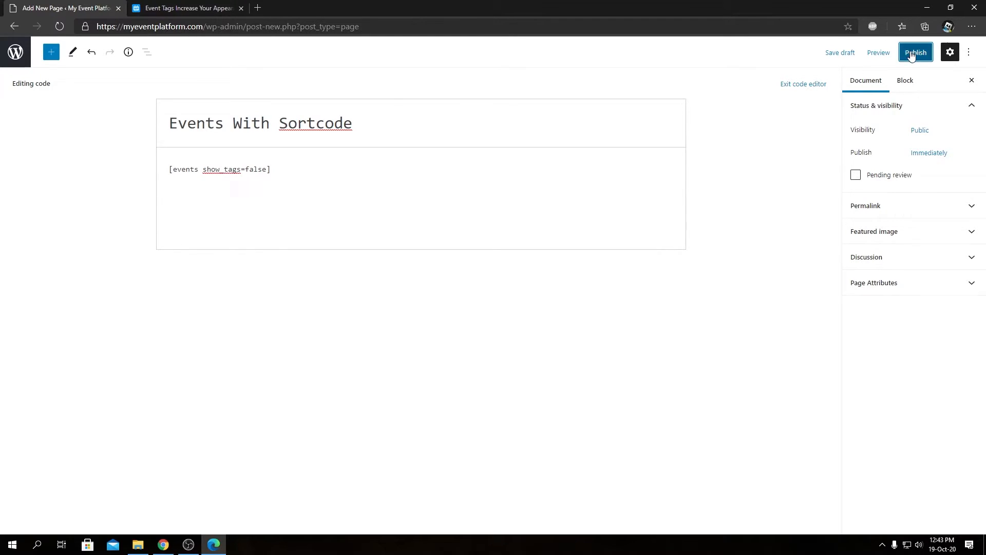
Step: Publish the page and view it from the View Page notice in a new tab
{"action": "left_click", "coordinate": [915, 52]}
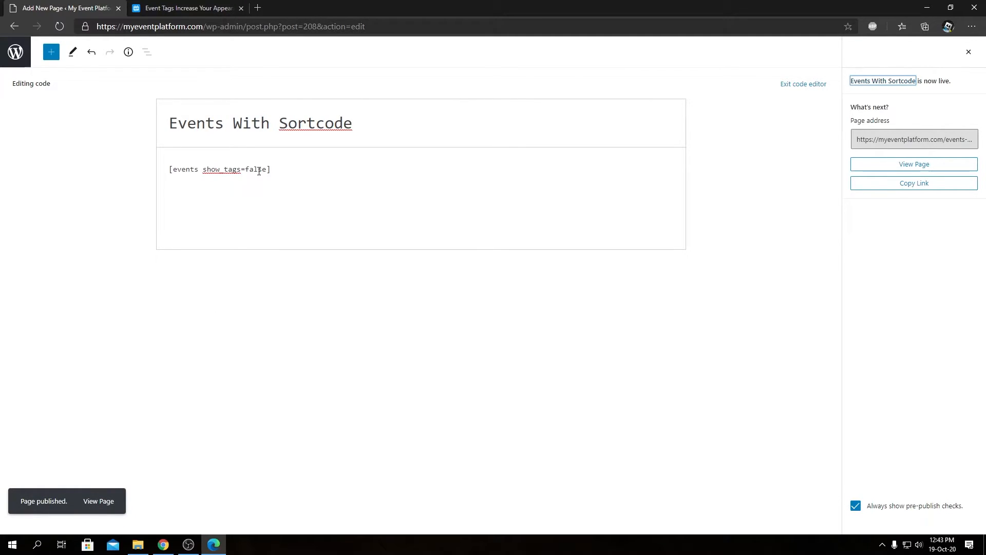
{"action": "right_click", "coordinate": [98, 500]}
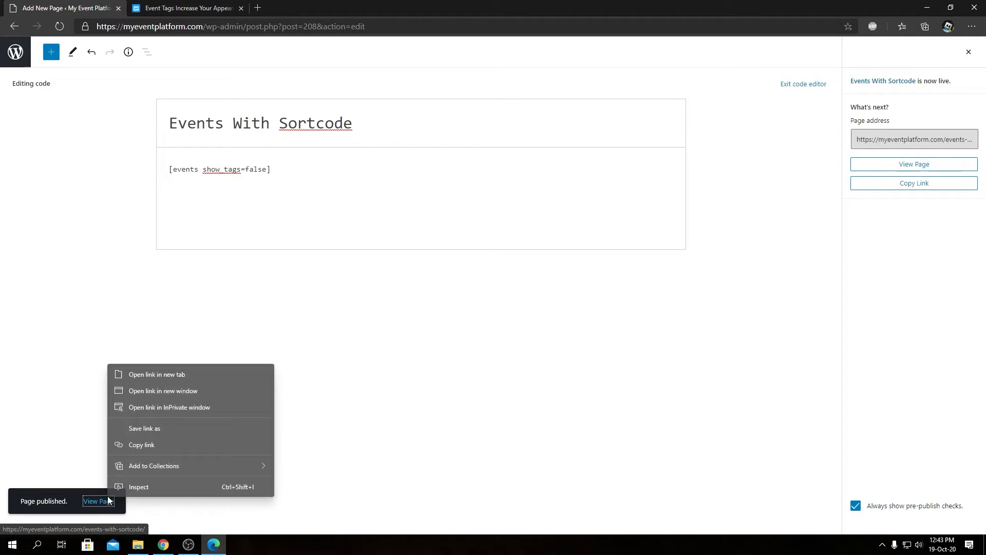
{"action": "left_click", "coordinate": [98, 501]}
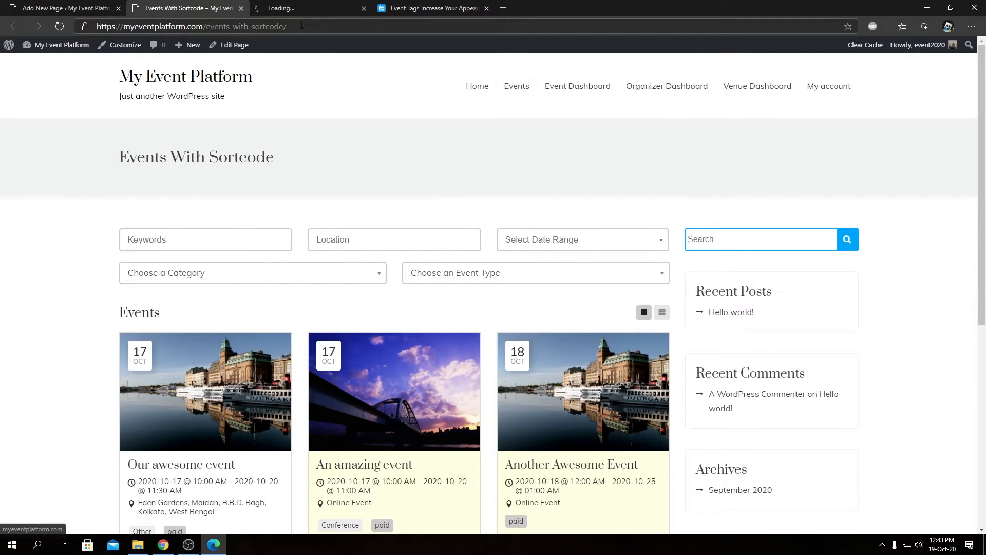
Step: Review the live event listing, then return to the Add New Page editor tab
{"action": "left_click", "coordinate": [517, 86]}
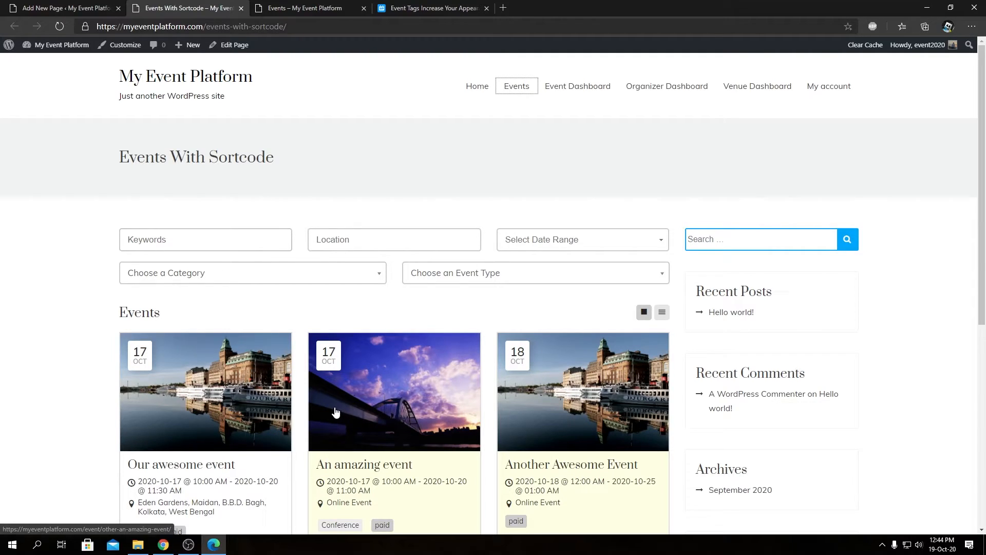
{"action": "mouse_move", "coordinate": [649, 309]}
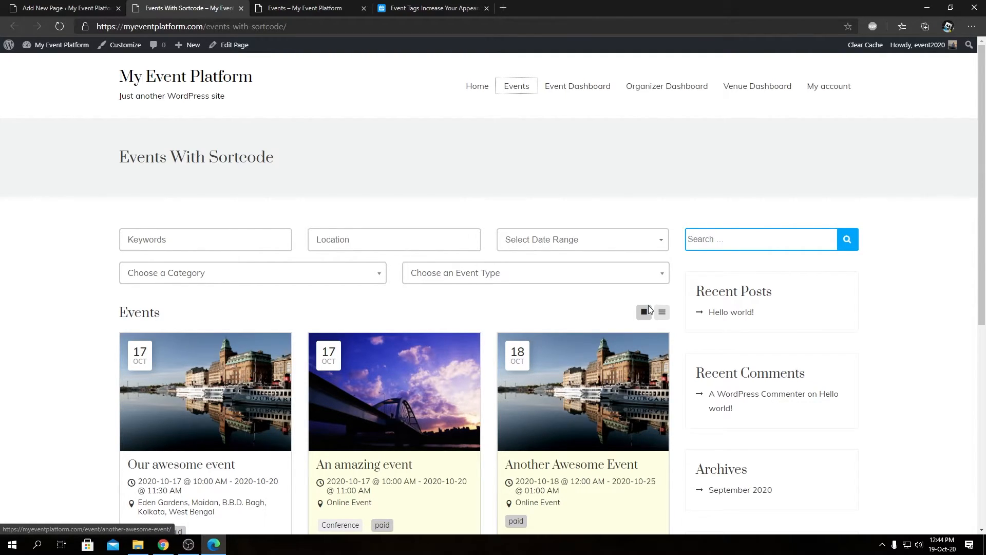
{"action": "left_click", "coordinate": [662, 313]}
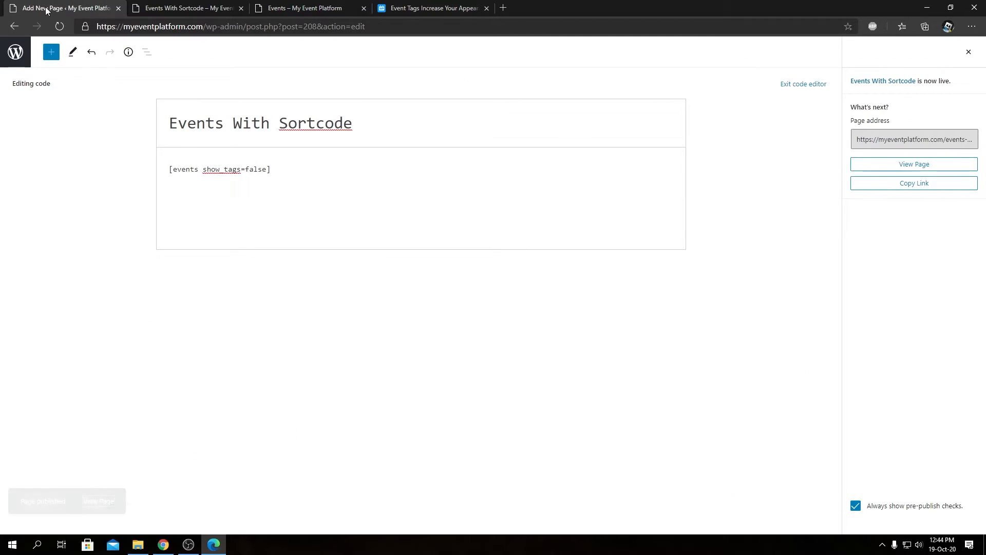
{"action": "double_click", "coordinate": [221, 170]}
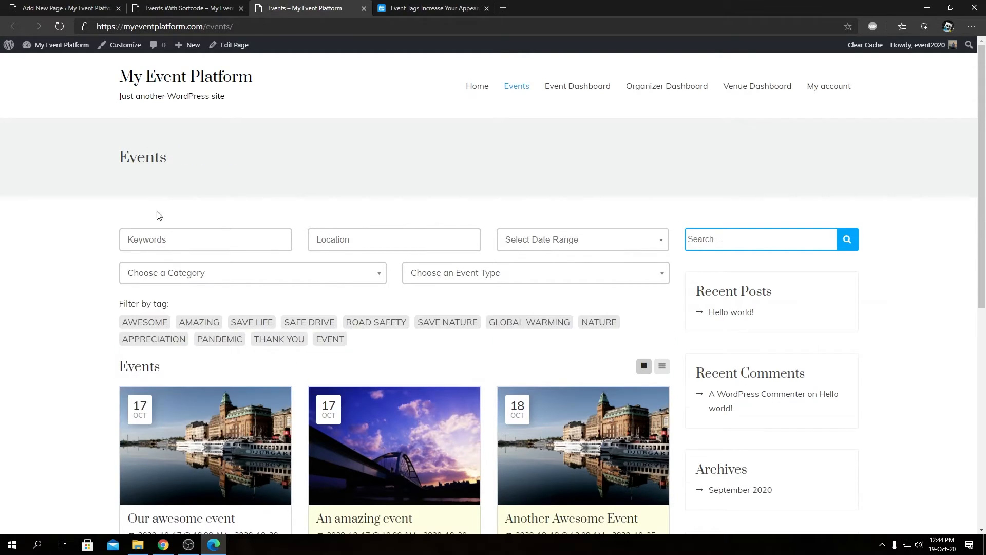
{"action": "mouse_move", "coordinate": [450, 152]}
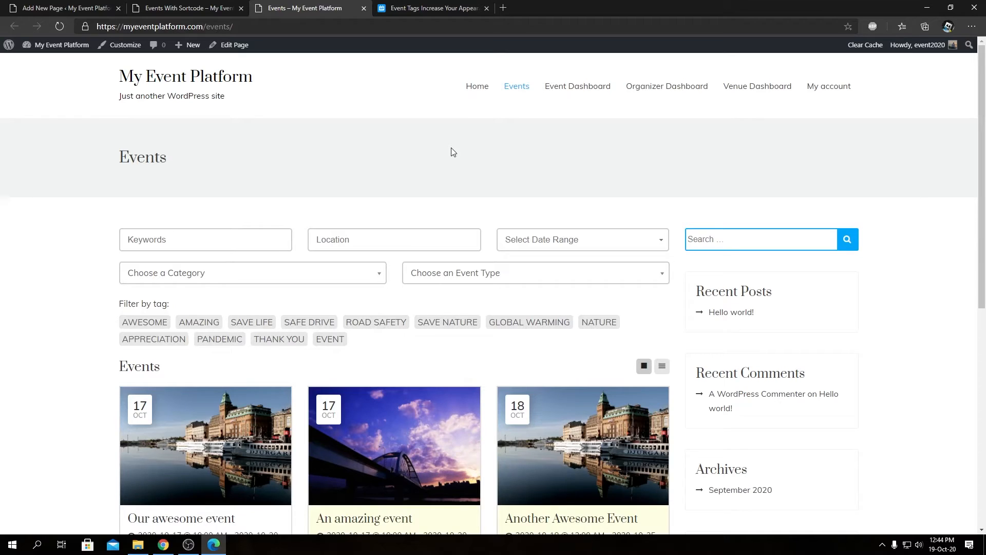
{"action": "left_click", "coordinate": [183, 7]}
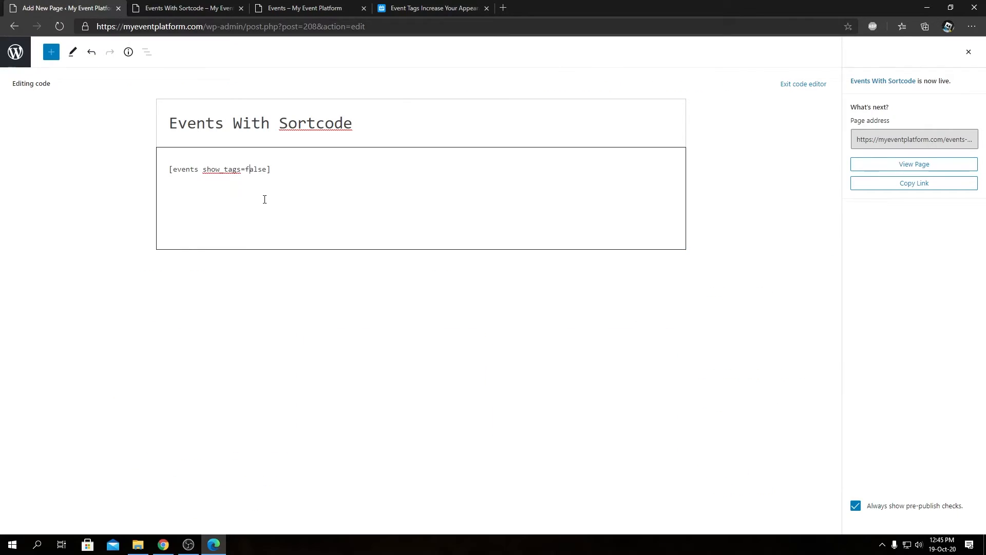
{"action": "double_click", "coordinate": [256, 169]}
{"action": "type", "text": "tru"}
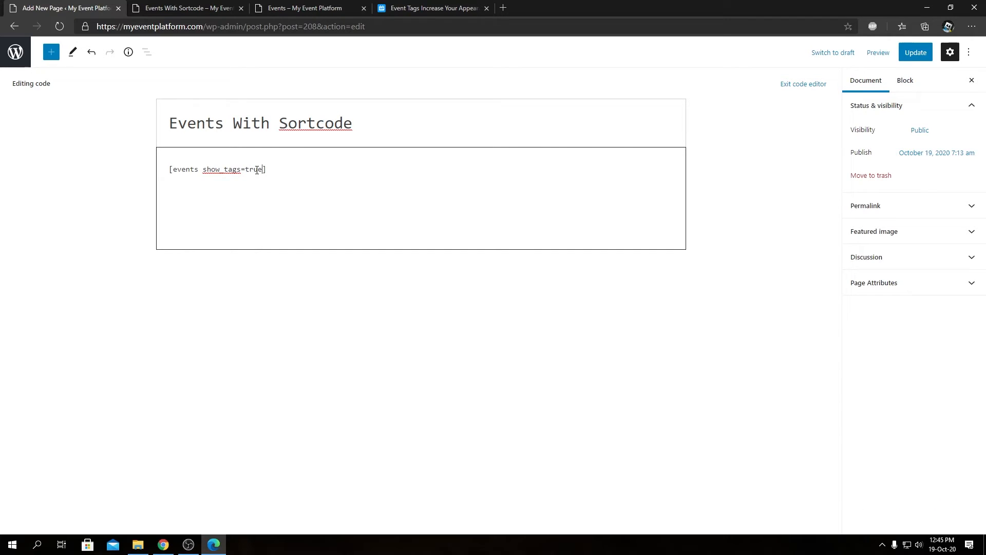
Step: Update the page with show_tags=true and view the live Filter by tag list
{"action": "left_click", "coordinate": [914, 52]}
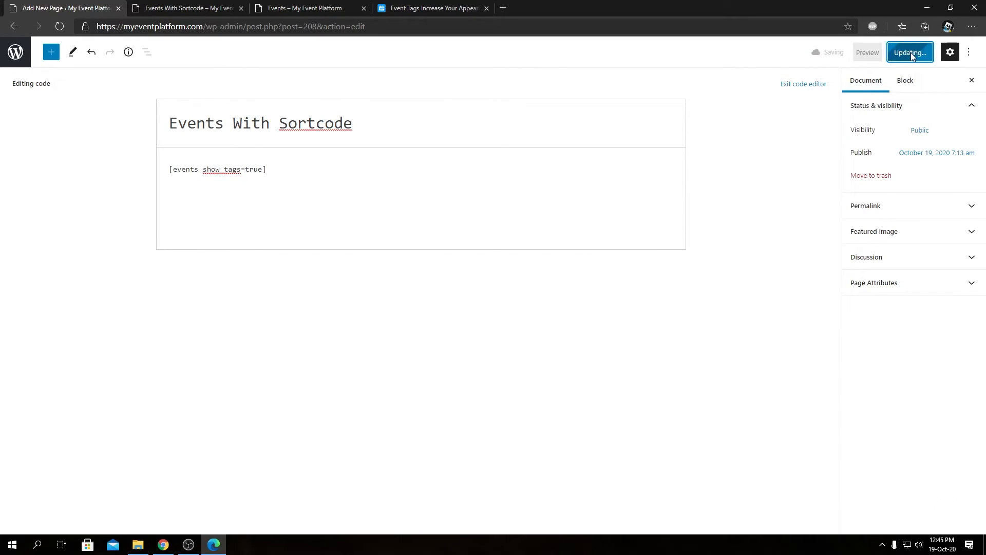
{"action": "left_click", "coordinate": [186, 7]}
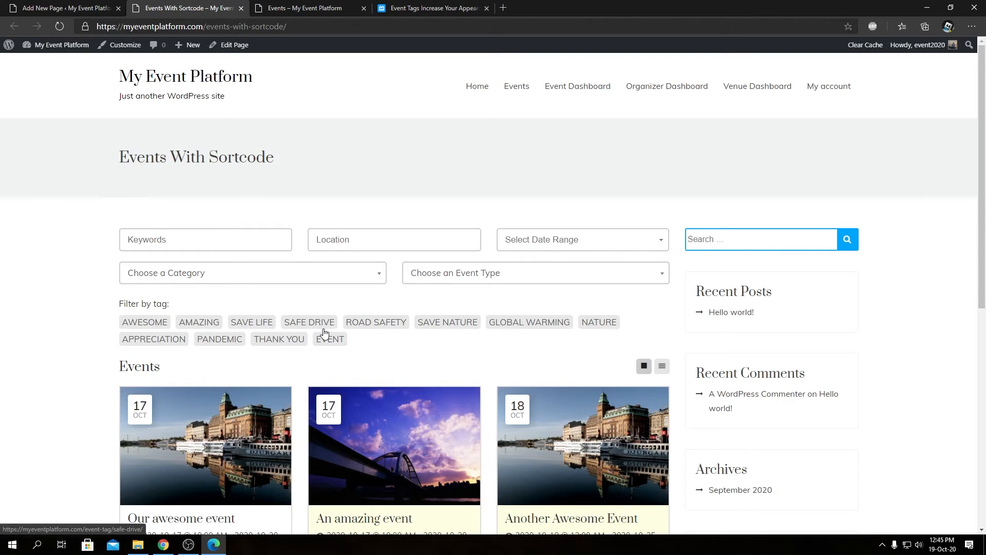
{"action": "mouse_move", "coordinate": [218, 129]}
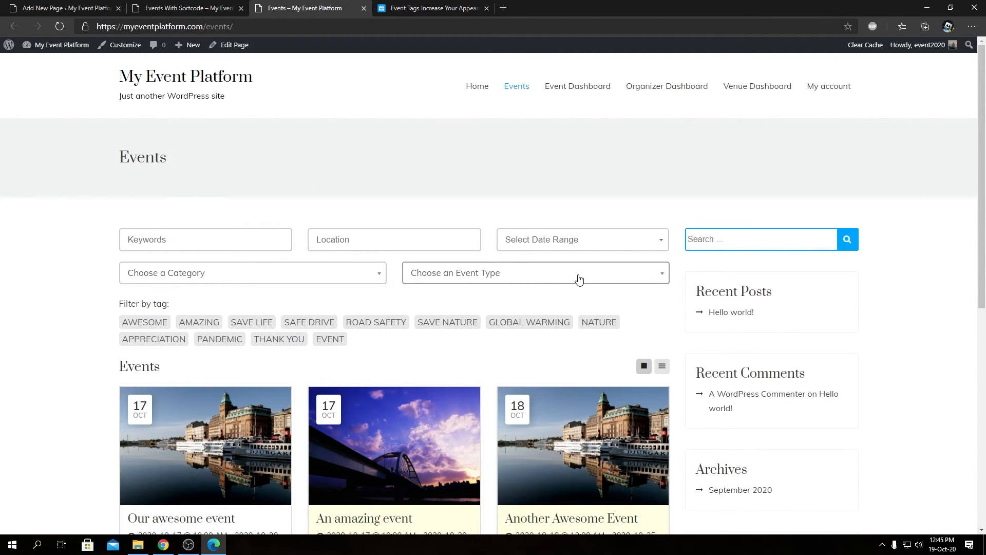
{"action": "left_click", "coordinate": [186, 7]}
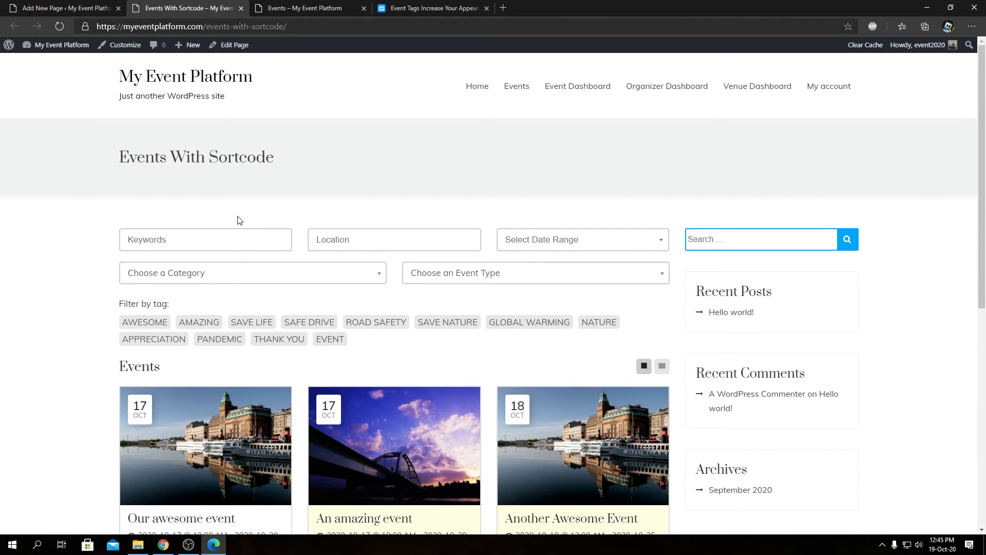
{"action": "left_click", "coordinate": [63, 7]}
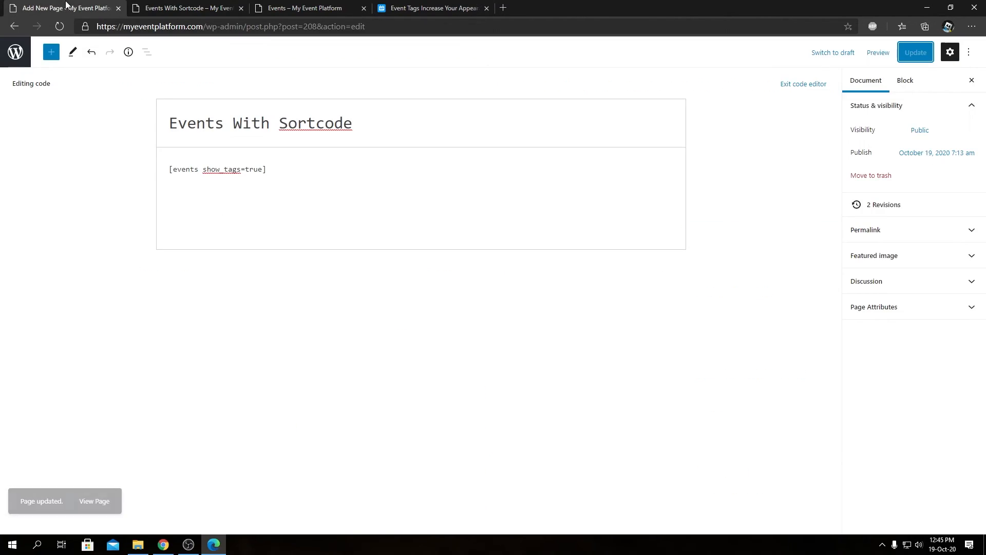
{"action": "left_click", "coordinate": [184, 7]}
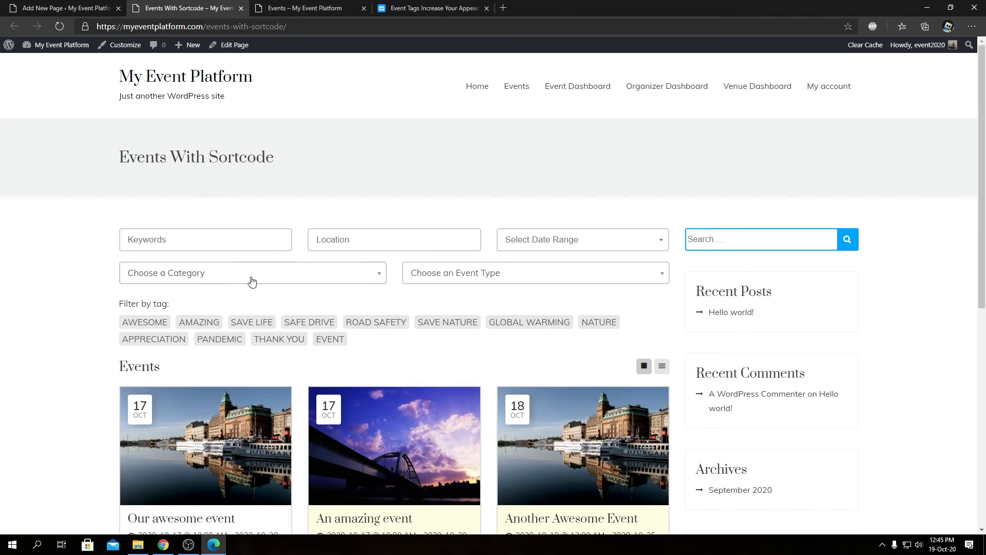
{"action": "left_click", "coordinate": [63, 7]}
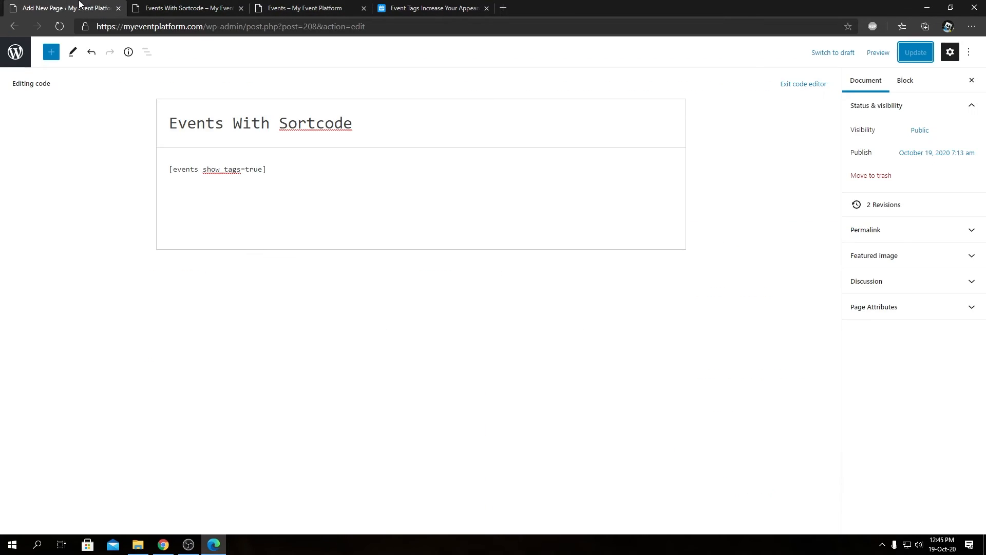
{"action": "double_click", "coordinate": [220, 169]}
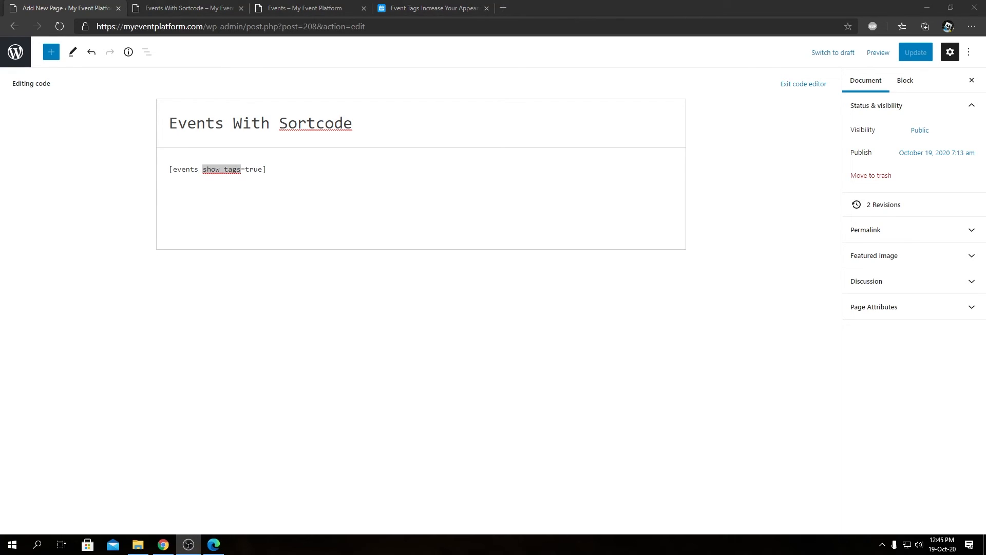
{"action": "mouse_move", "coordinate": [961, 466]}
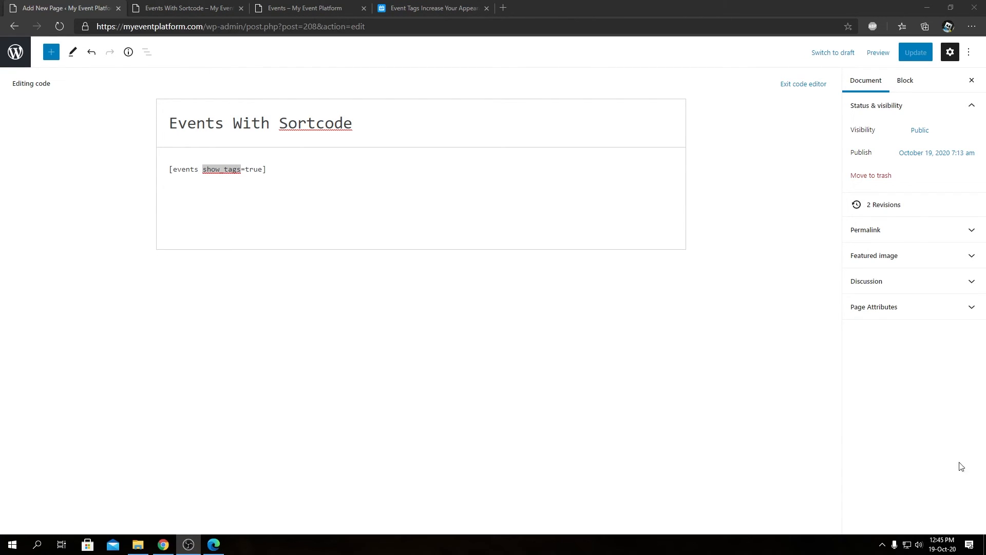
{"action": "mouse_move", "coordinate": [568, 364]}
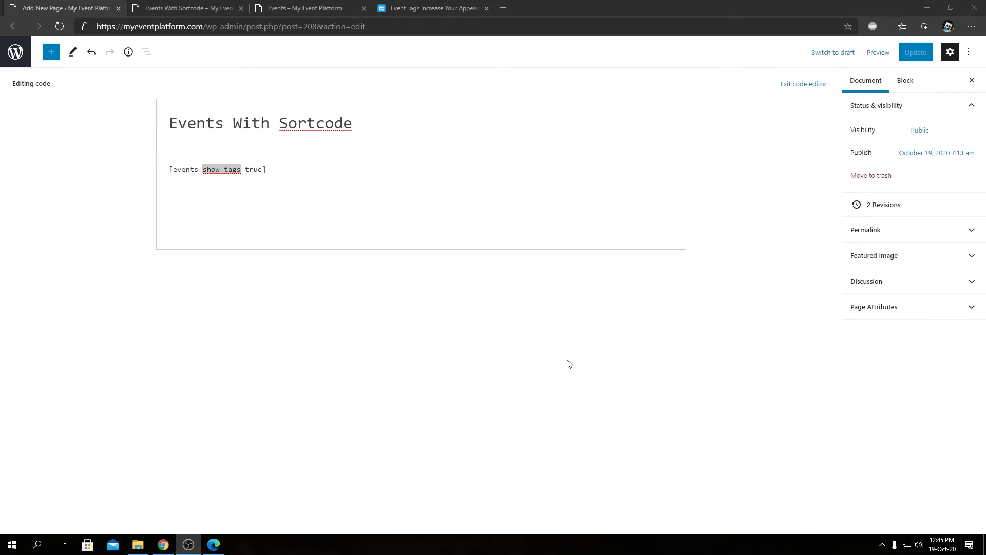